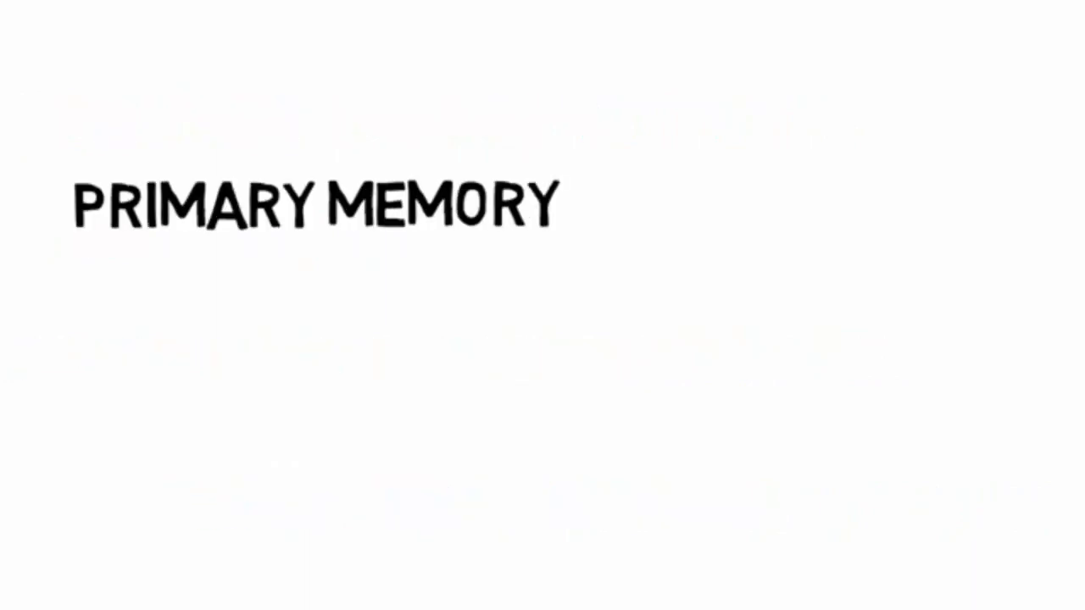
type("SECONDARY ME")
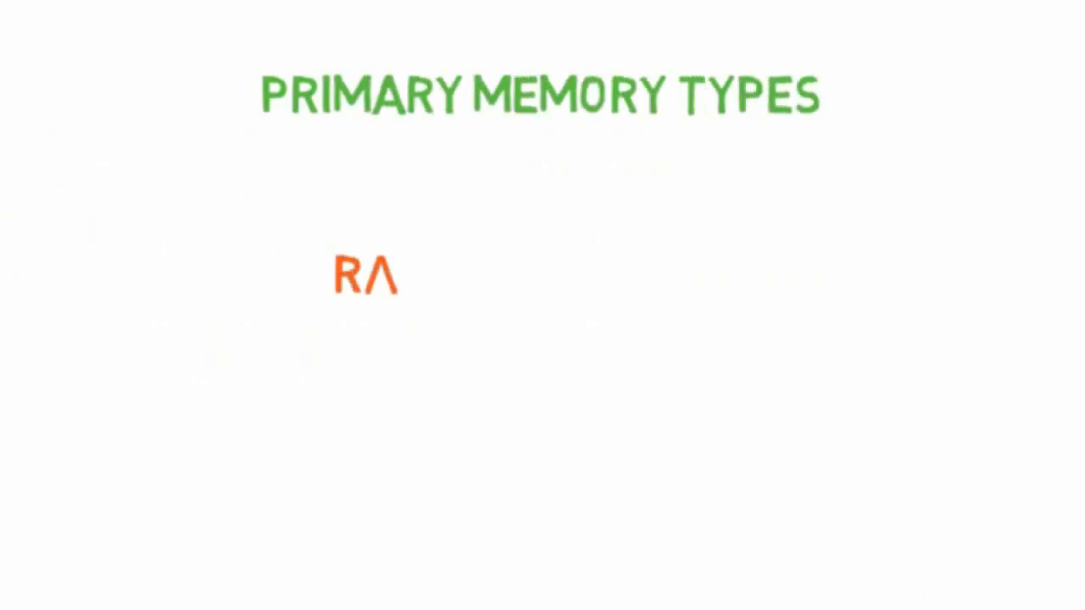
type("RAM AND ROM")
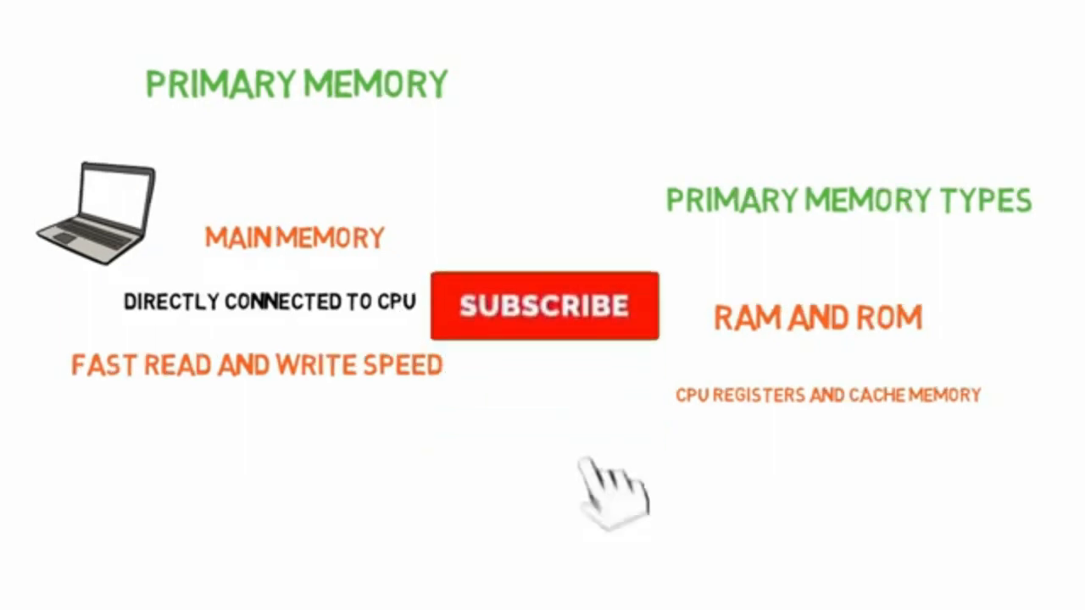
left_click(543, 305)
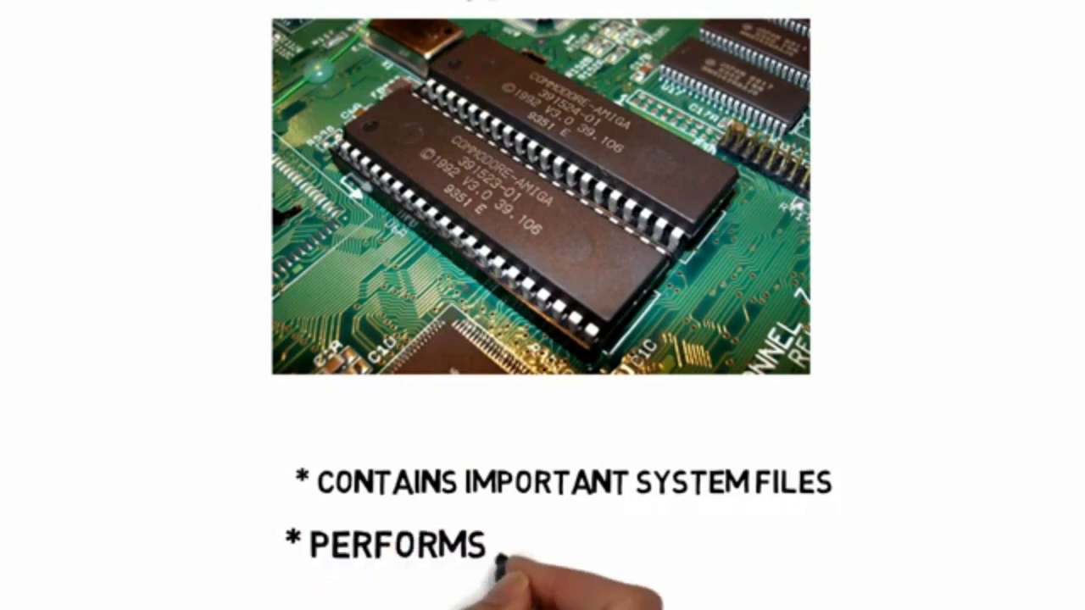
type("MAJOR I/O TASKS")
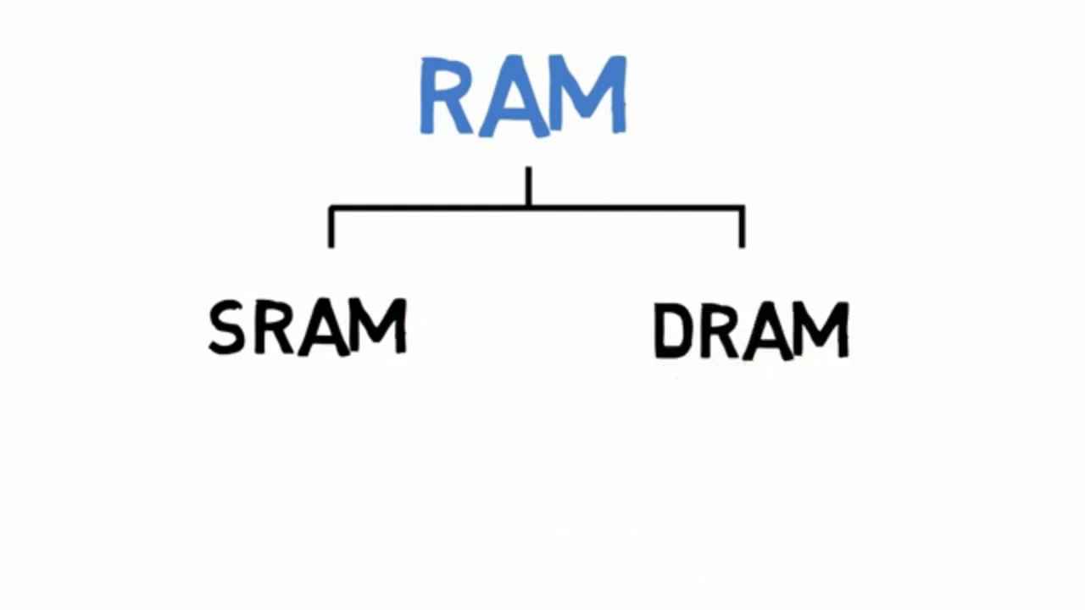
type("STATIC RAM")
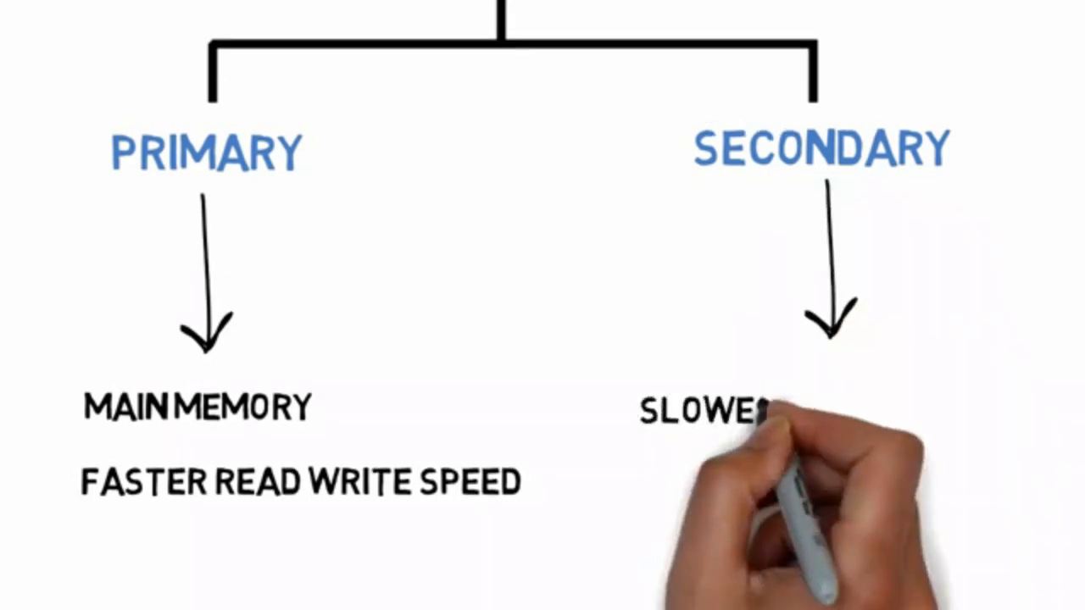
type("SLOWER TO READ WRITE")
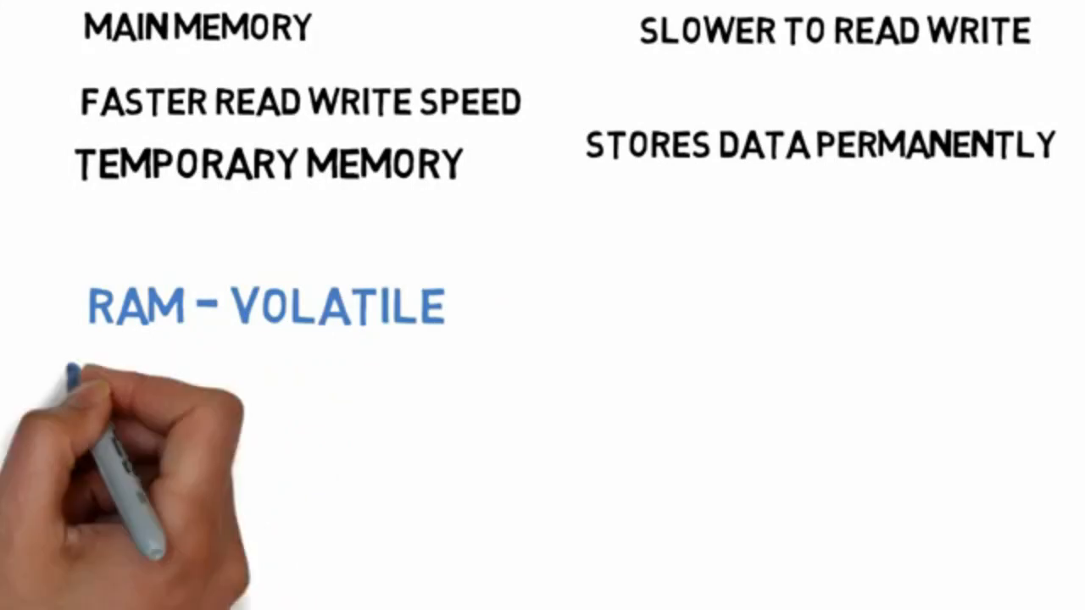
type("ROM - NON VOLATILE")
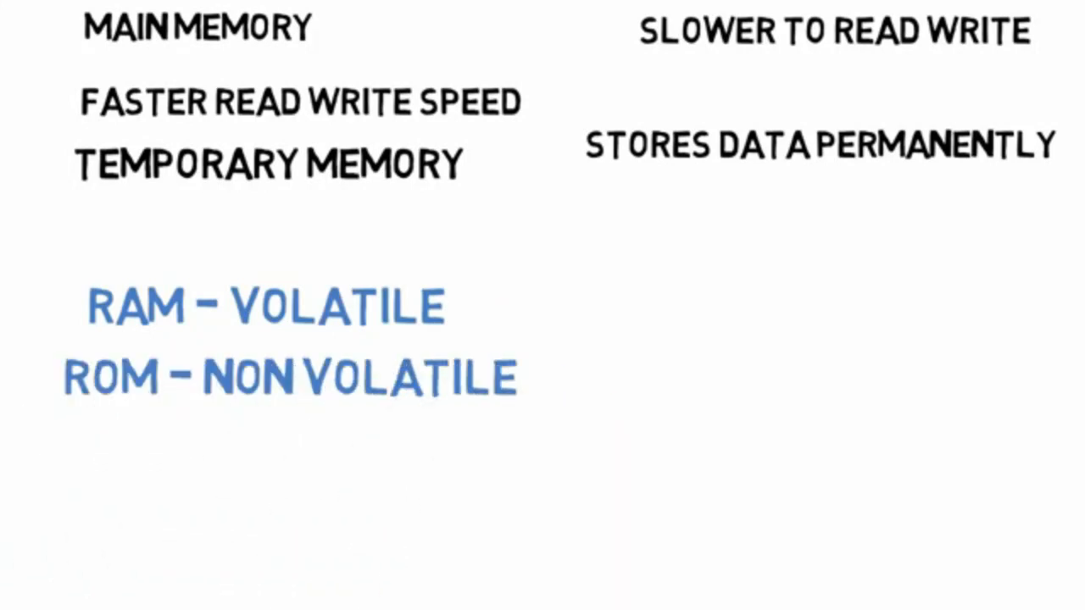